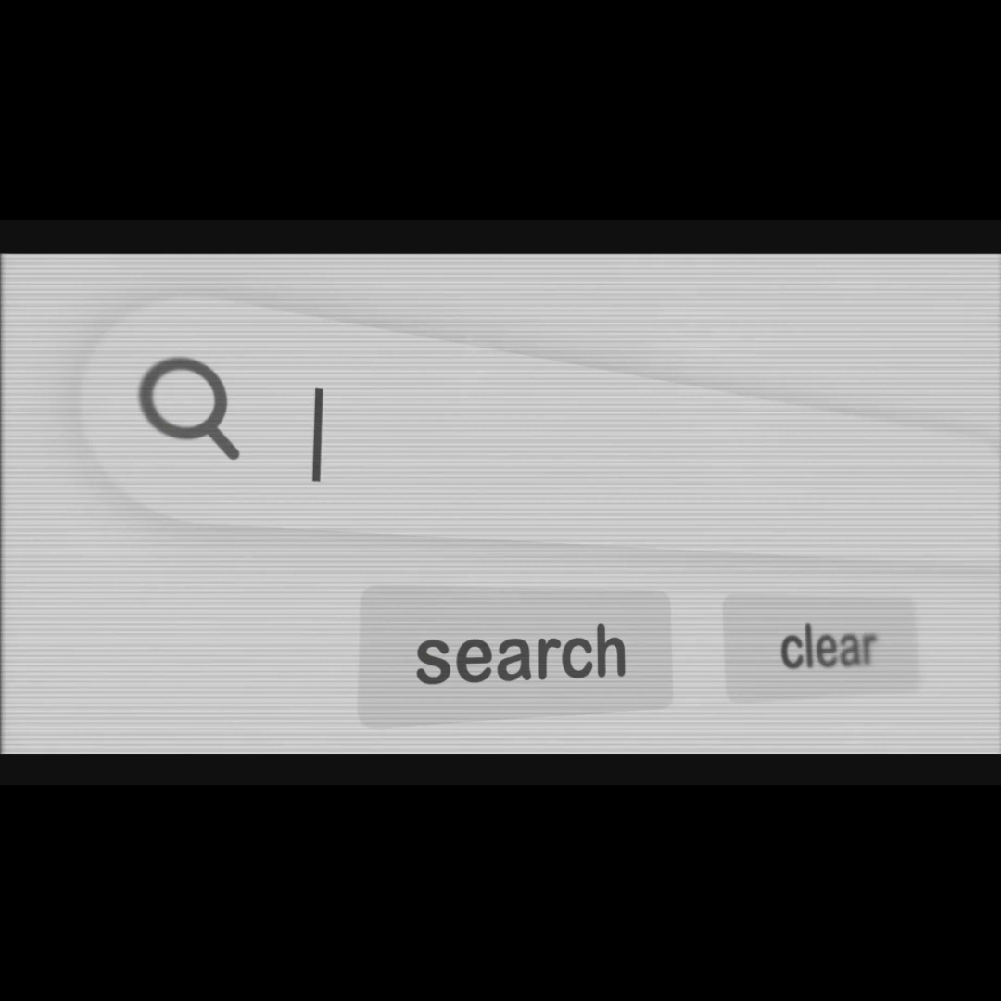
{"action": "type", "text": "Madrid"}
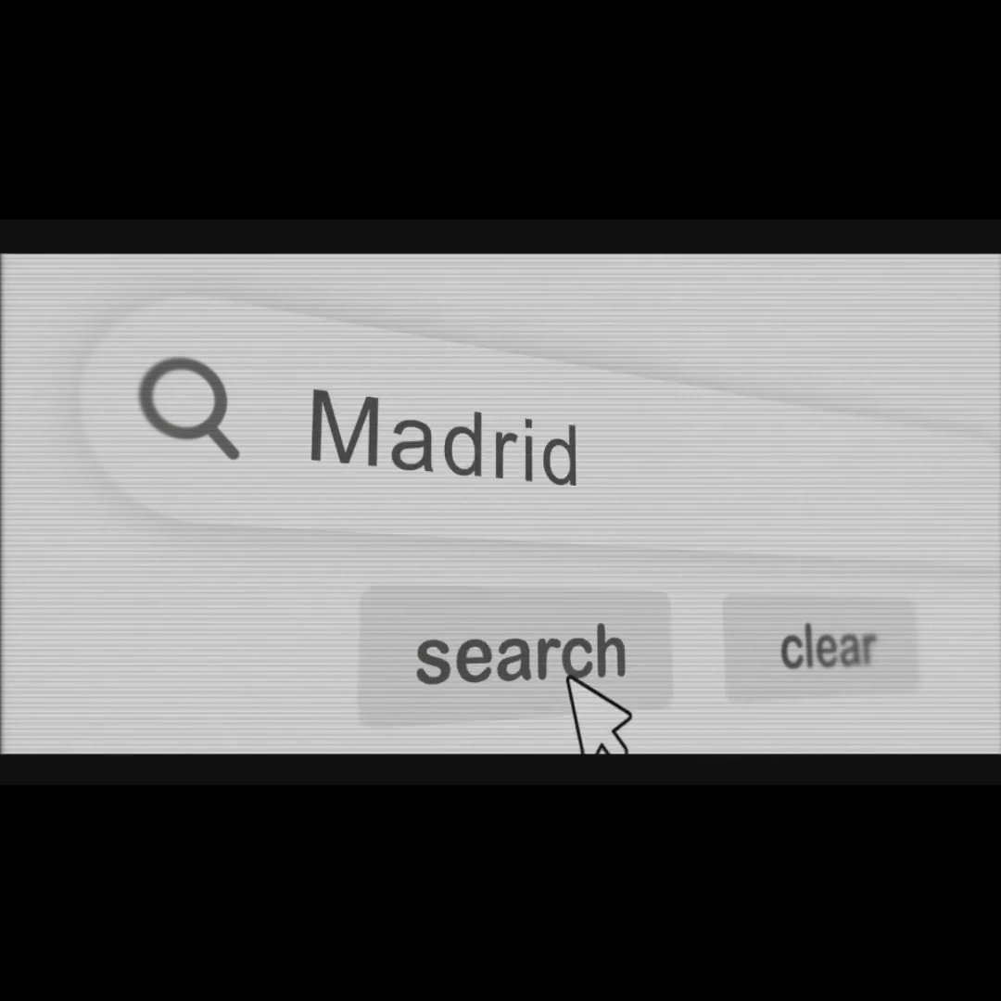
{"action": "left_click", "coordinate": [533, 653]}
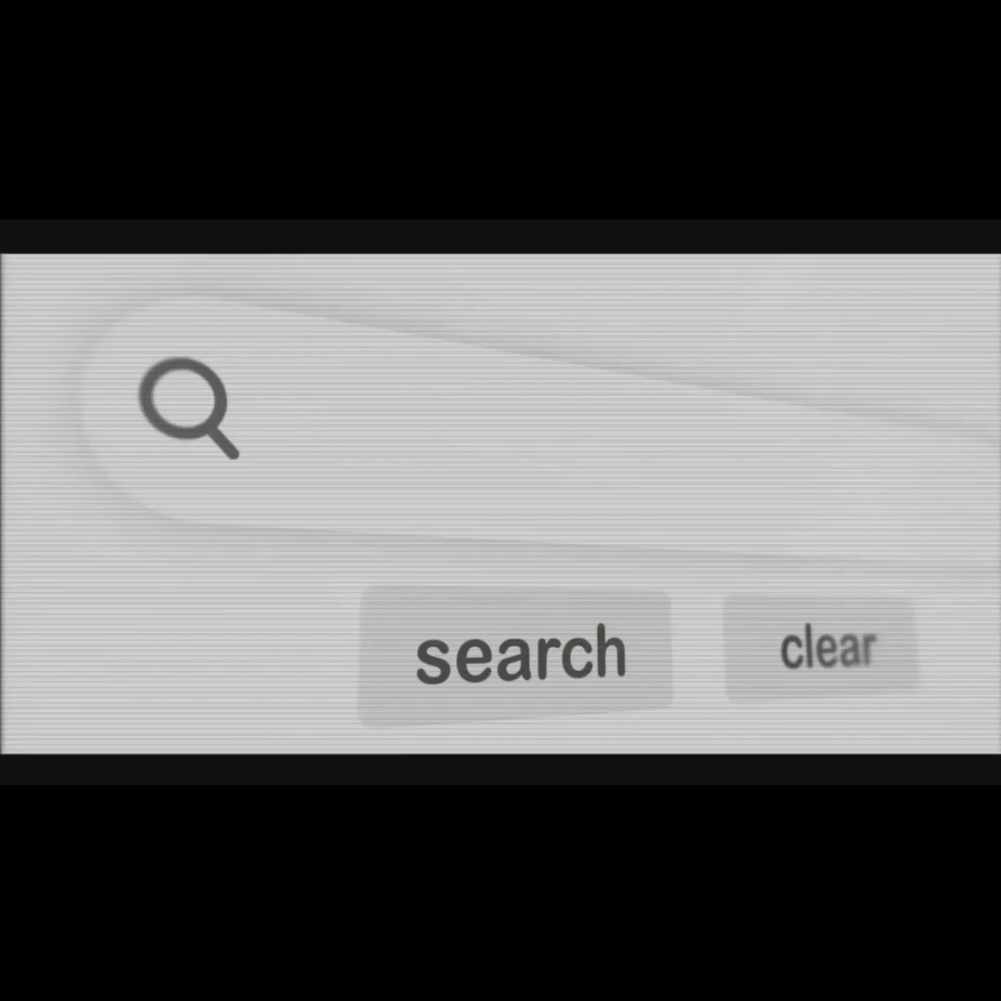
{"action": "type", "text": "Bordeaux"}
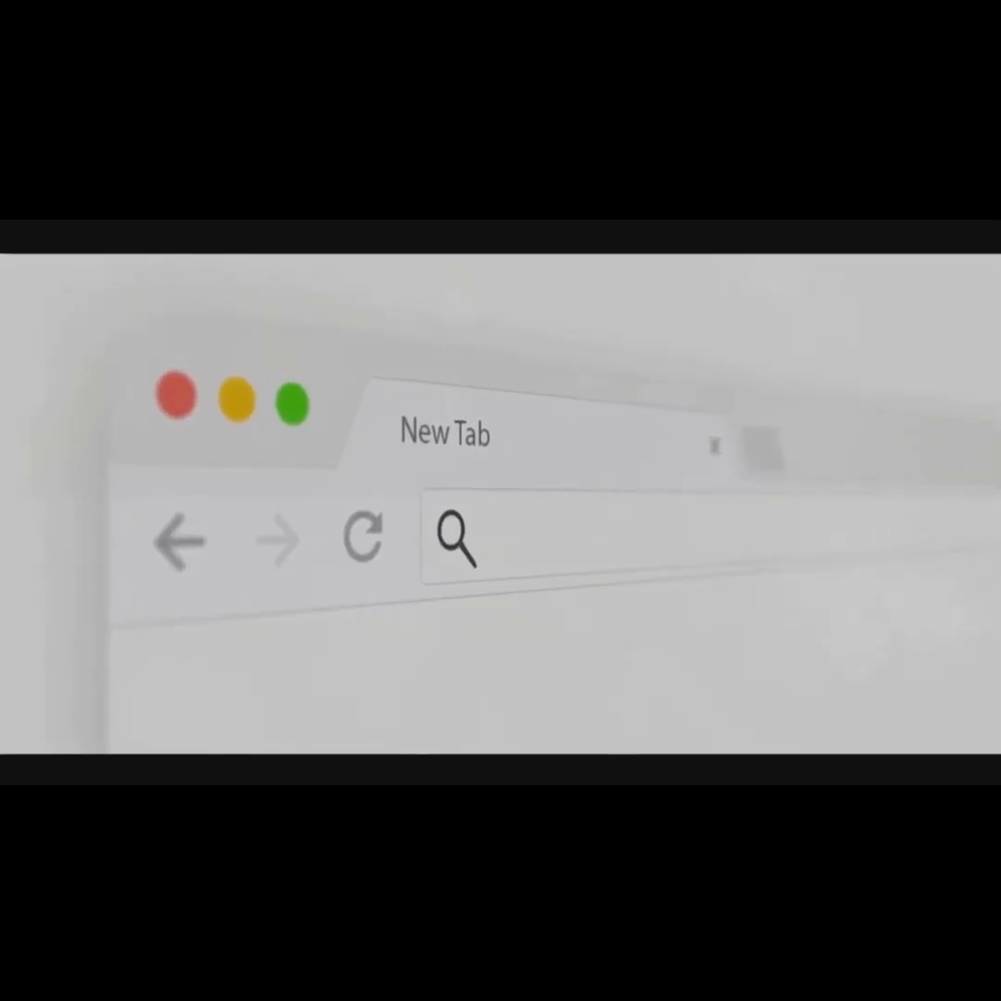
{"action": "type", "text": "https"}
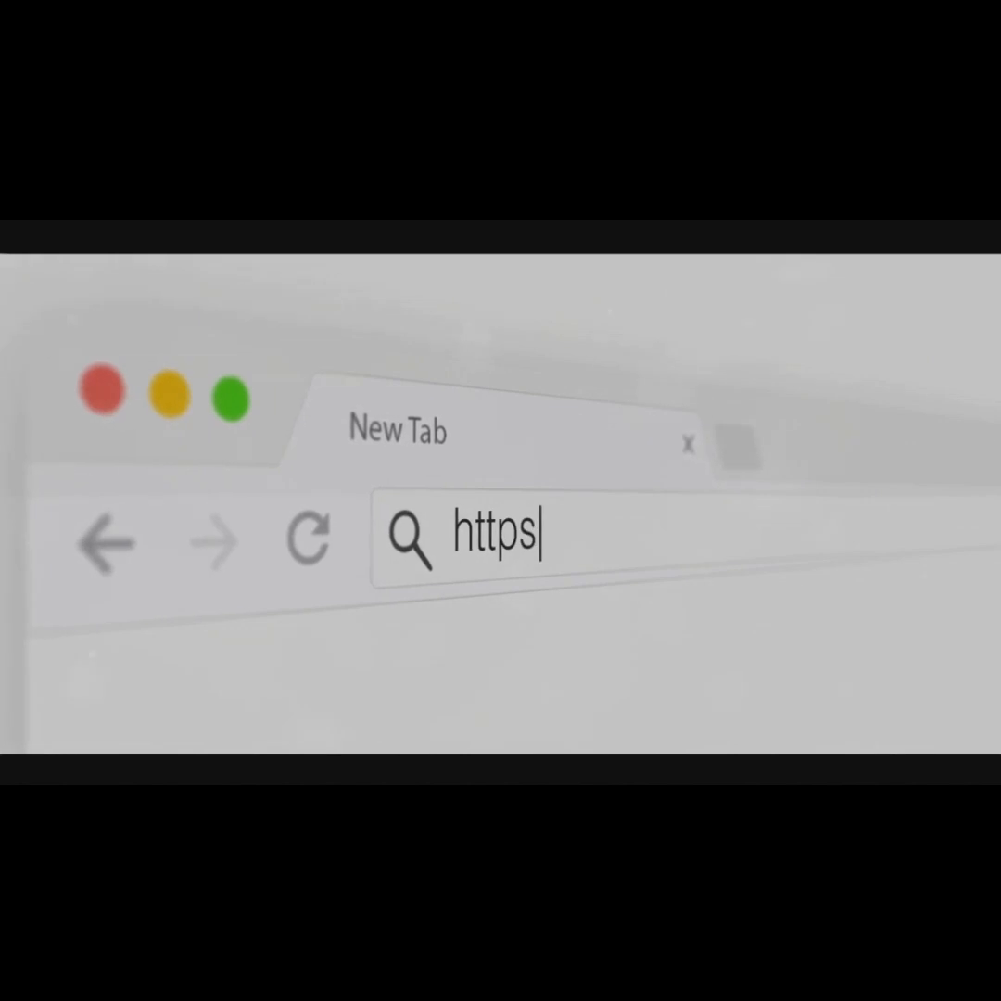
{"action": "type", "text": "://www."}
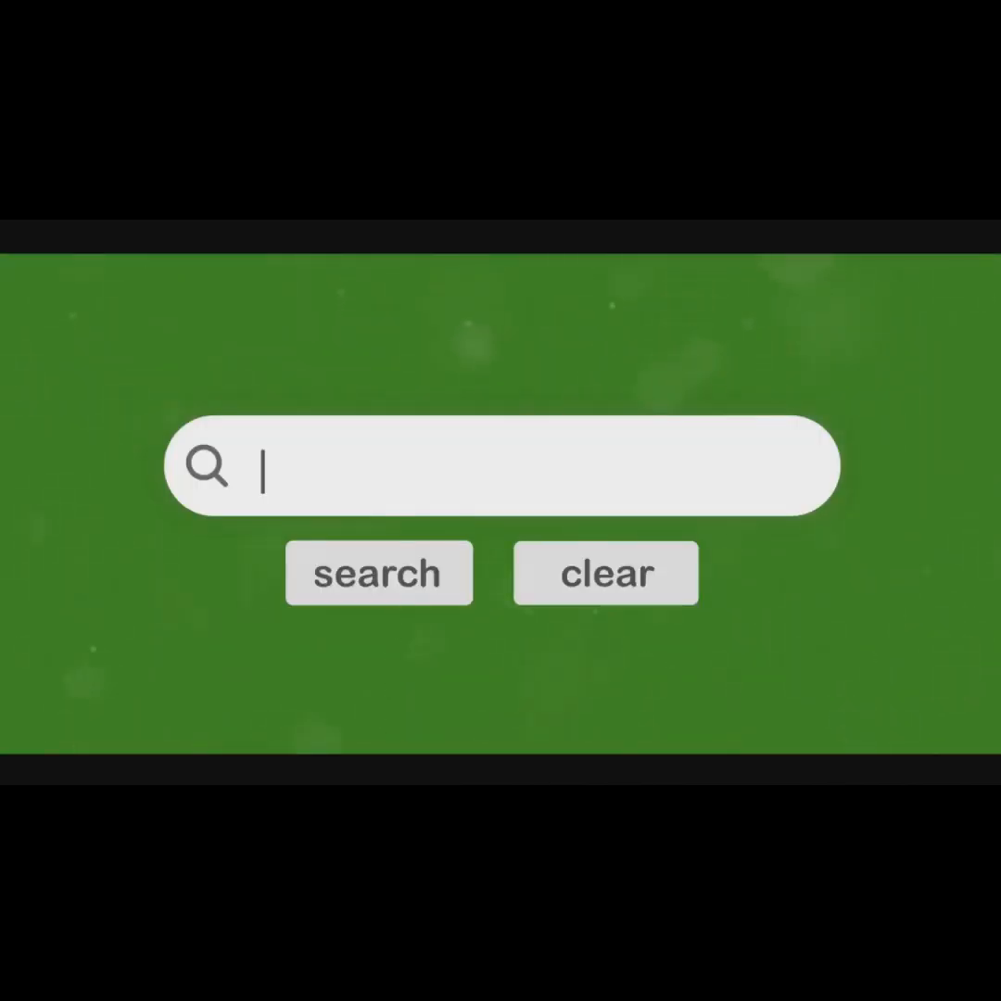
{"action": "type", "text": "marketing"}
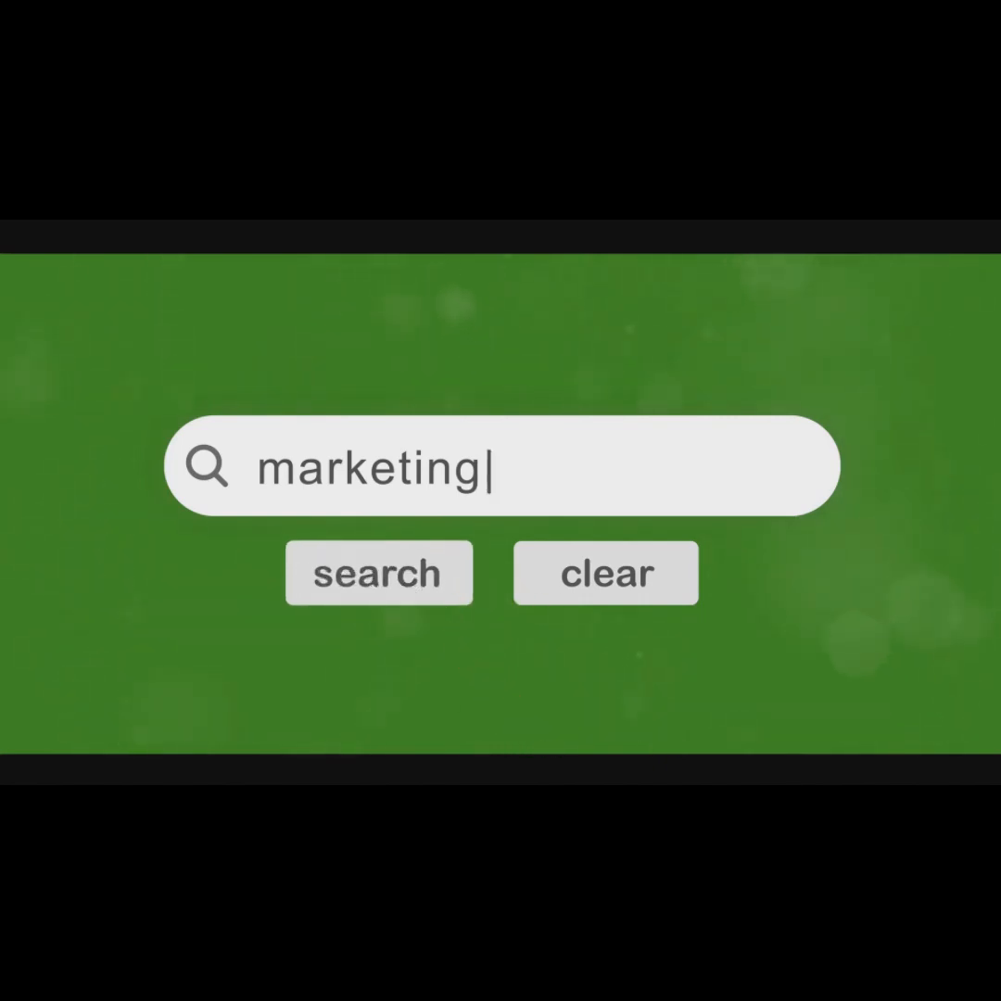
{"action": "left_click", "coordinate": [606, 573]}
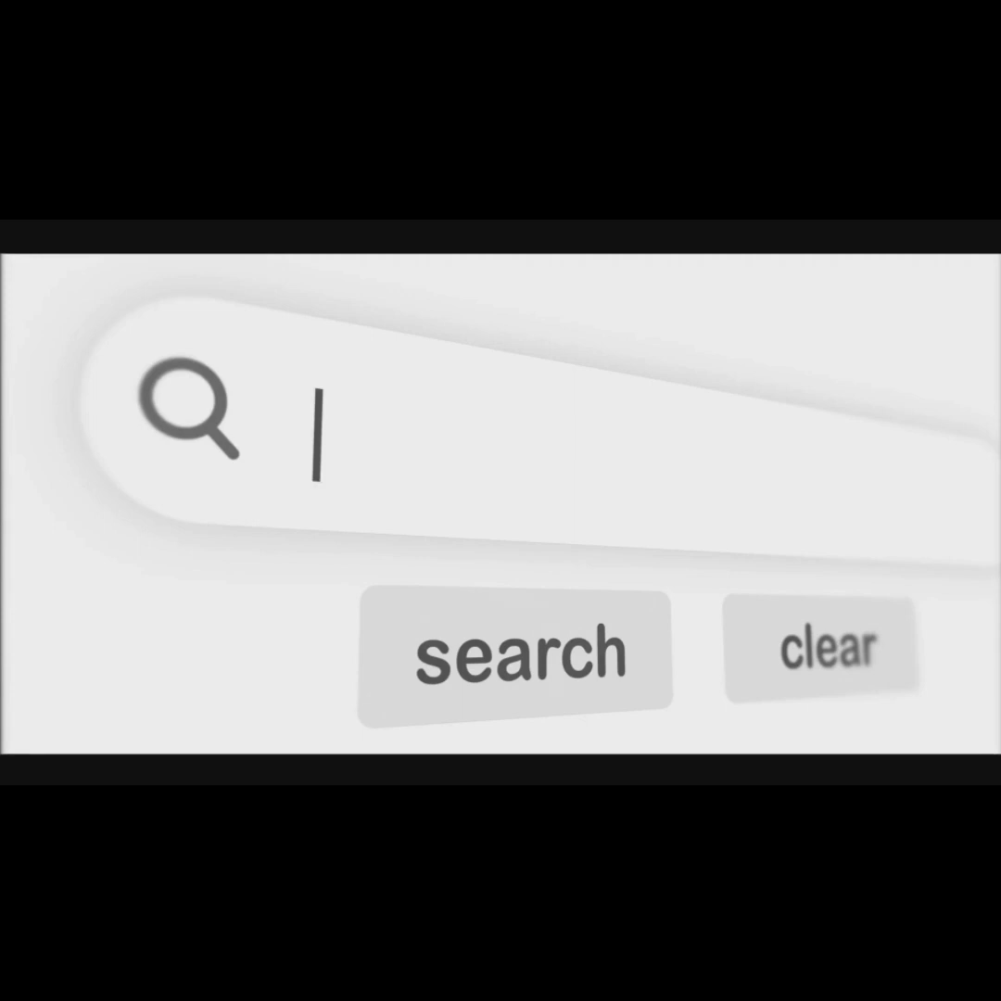
{"action": "type", "text": "maps"}
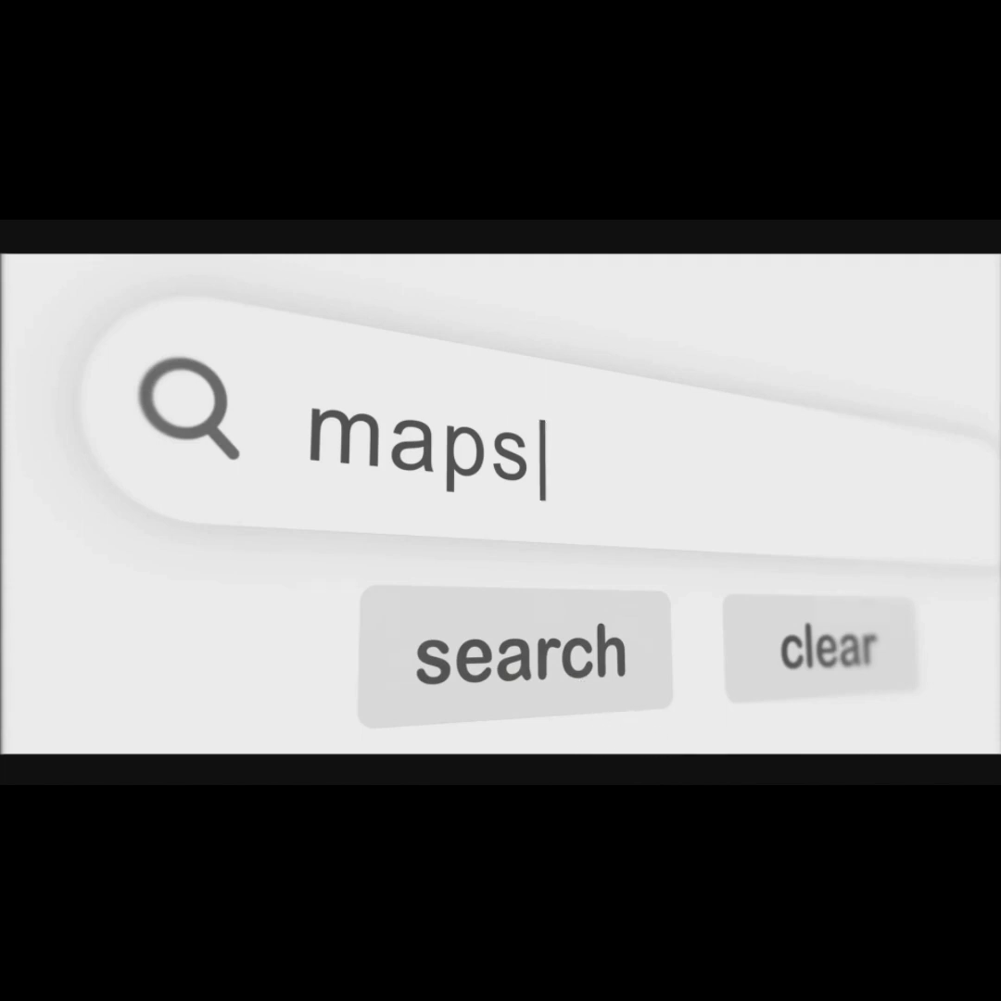
{"action": "left_click", "coordinate": [822, 646]}
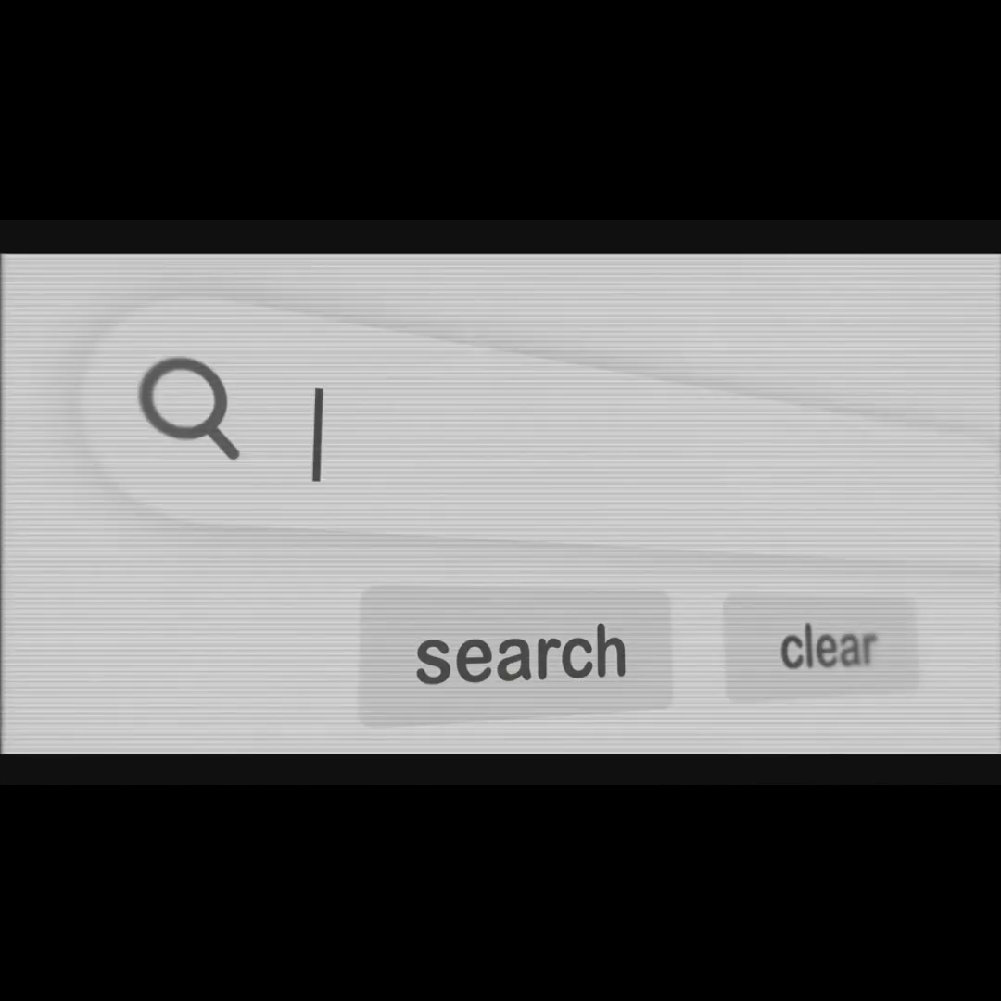
{"action": "type", "text": "Minsk"}
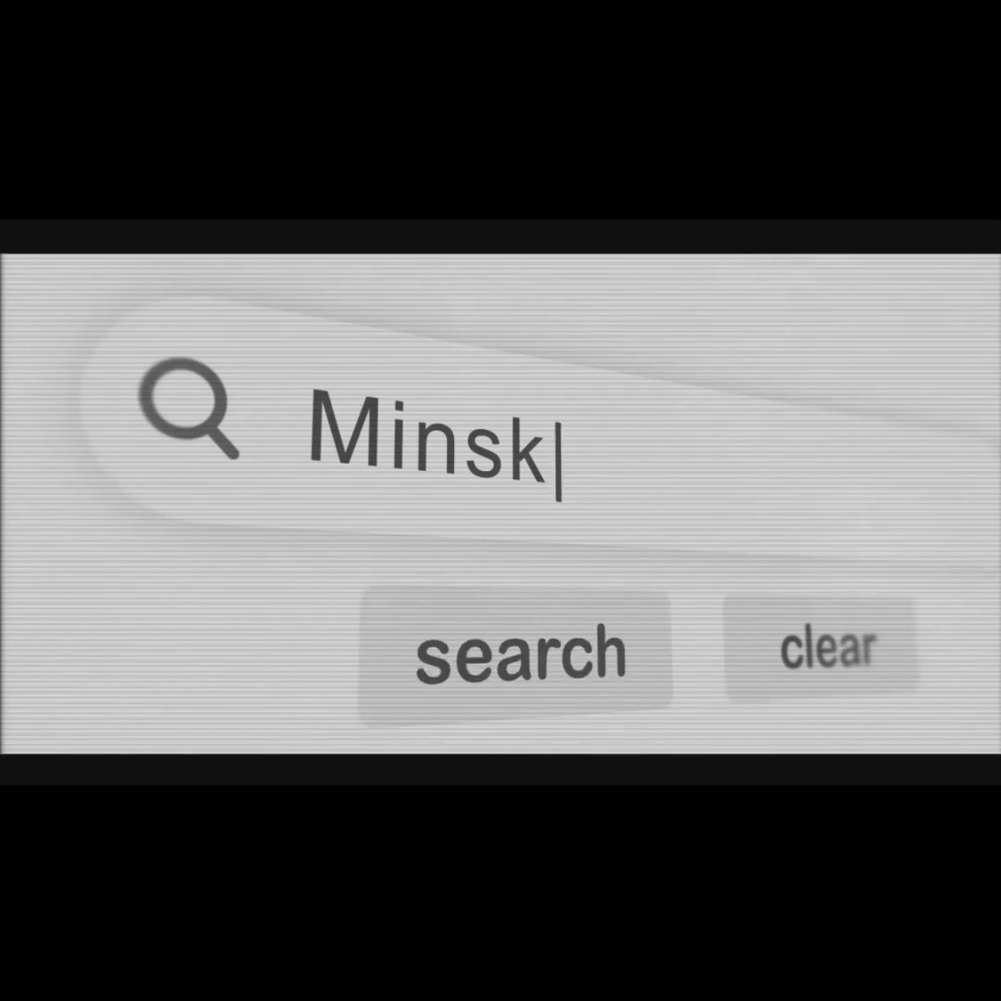
{"action": "left_click", "coordinate": [821, 649]}
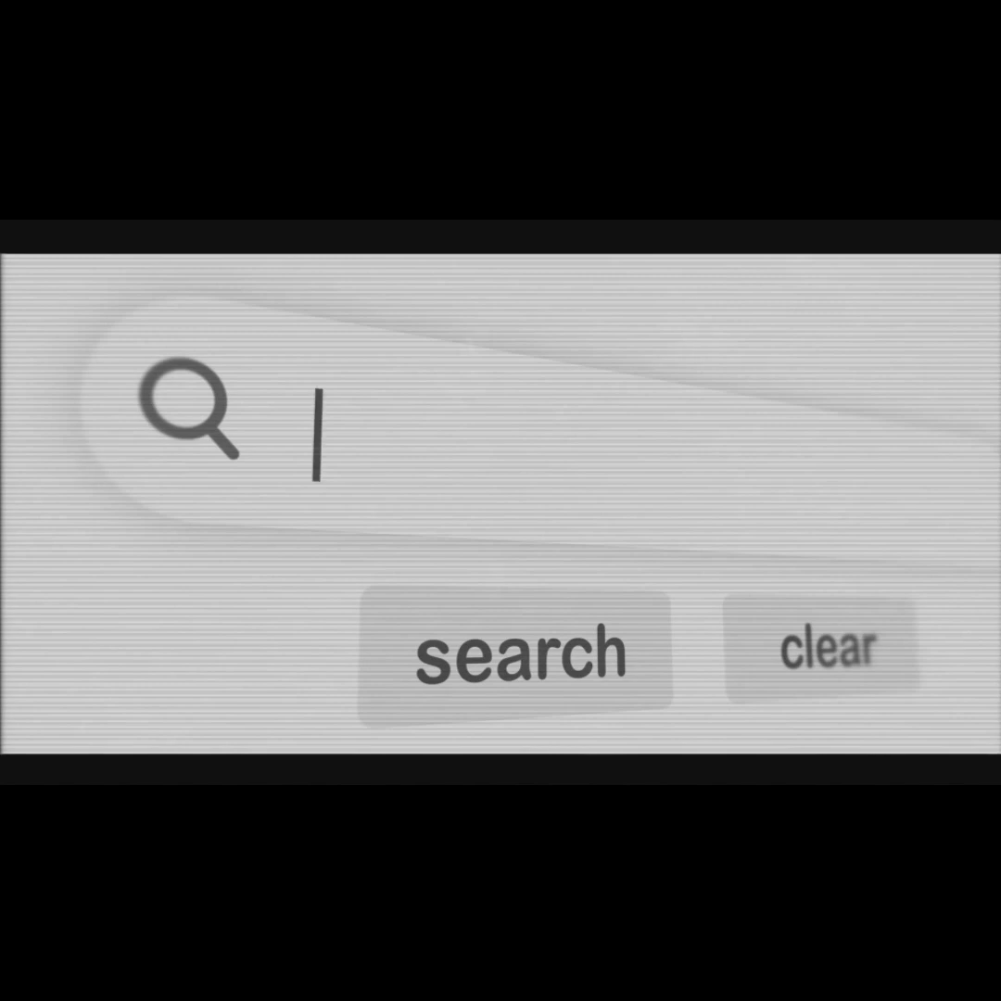
{"action": "type", "text": "Health"}
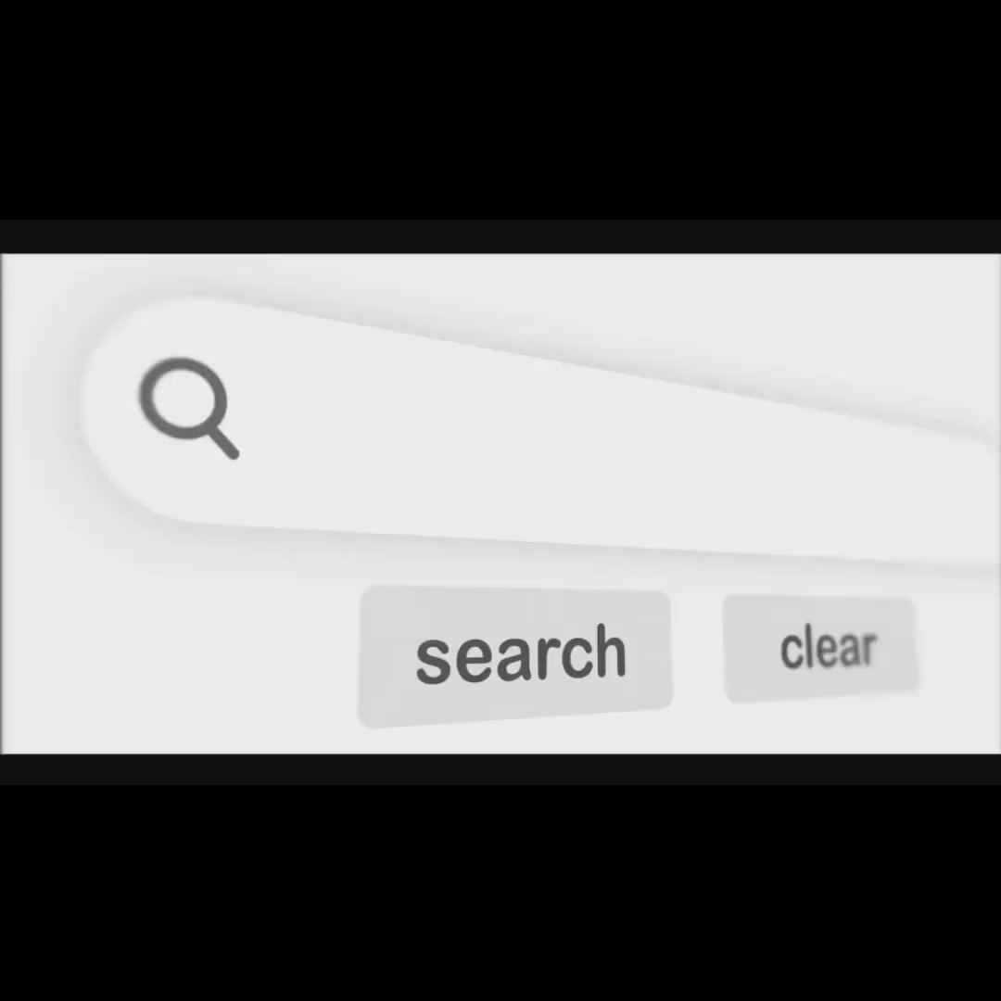
{"action": "type", "text": "Food"}
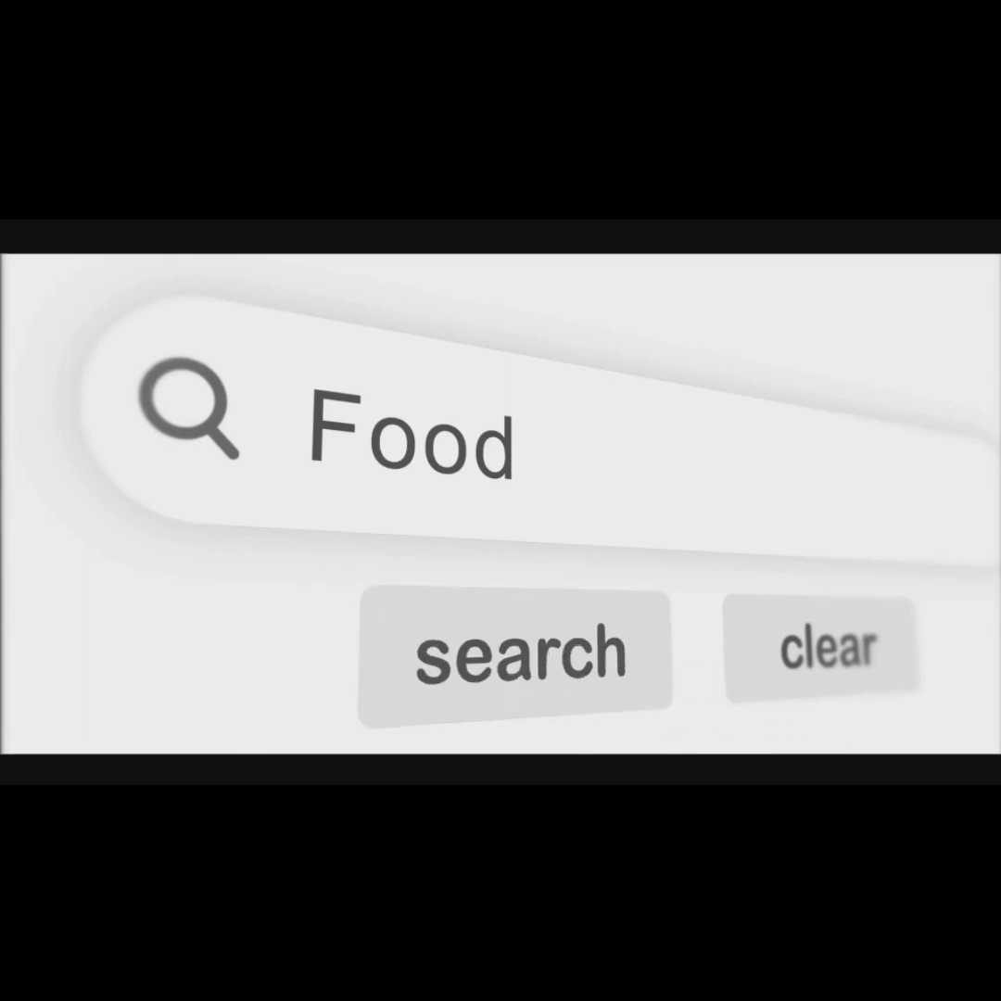
{"action": "left_click", "coordinate": [822, 649]}
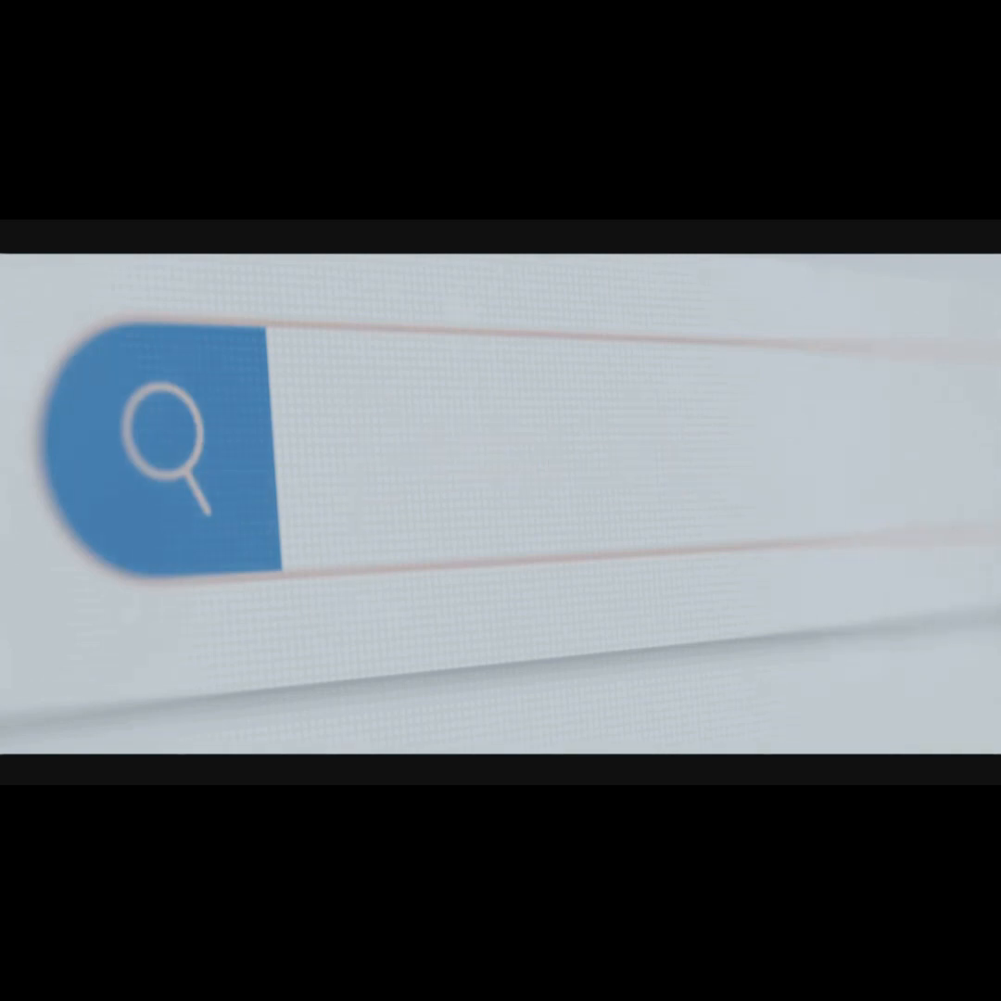
{"action": "type", "text": "Searching f"}
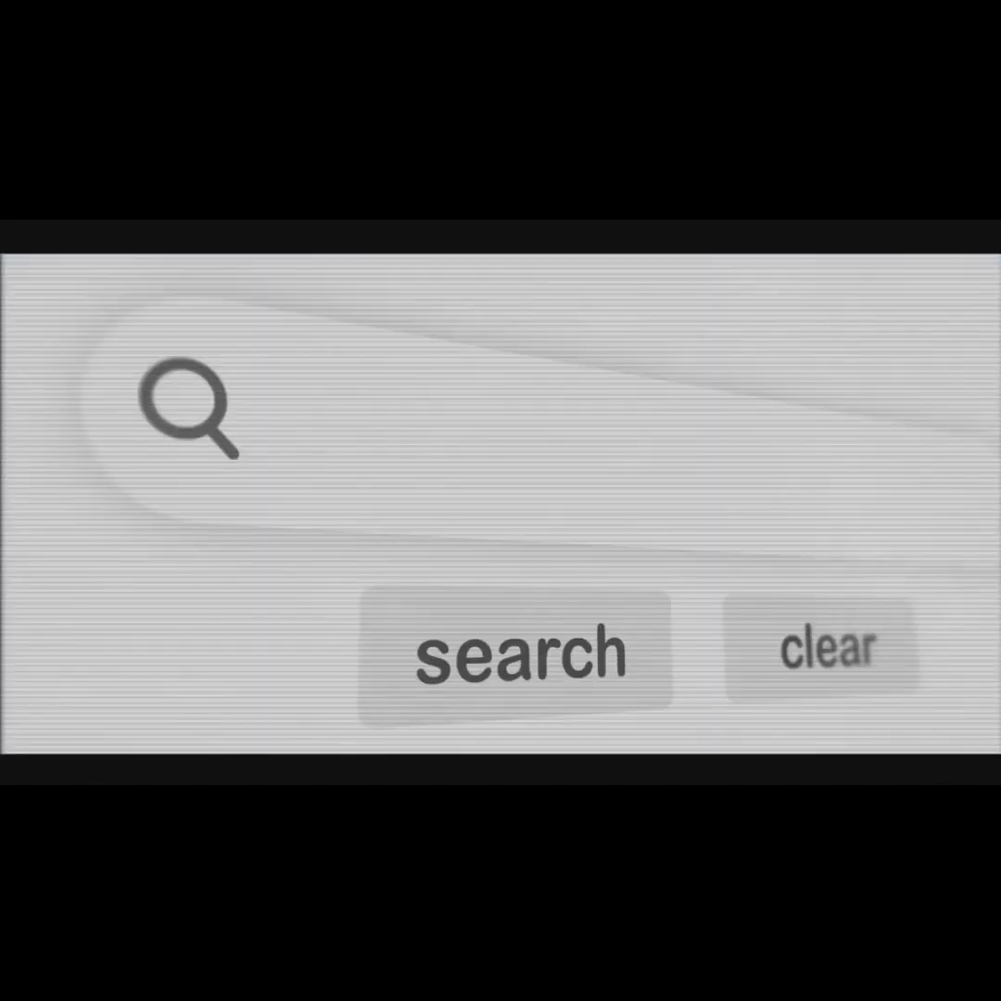
{"action": "type", "text": "Reykjavík"}
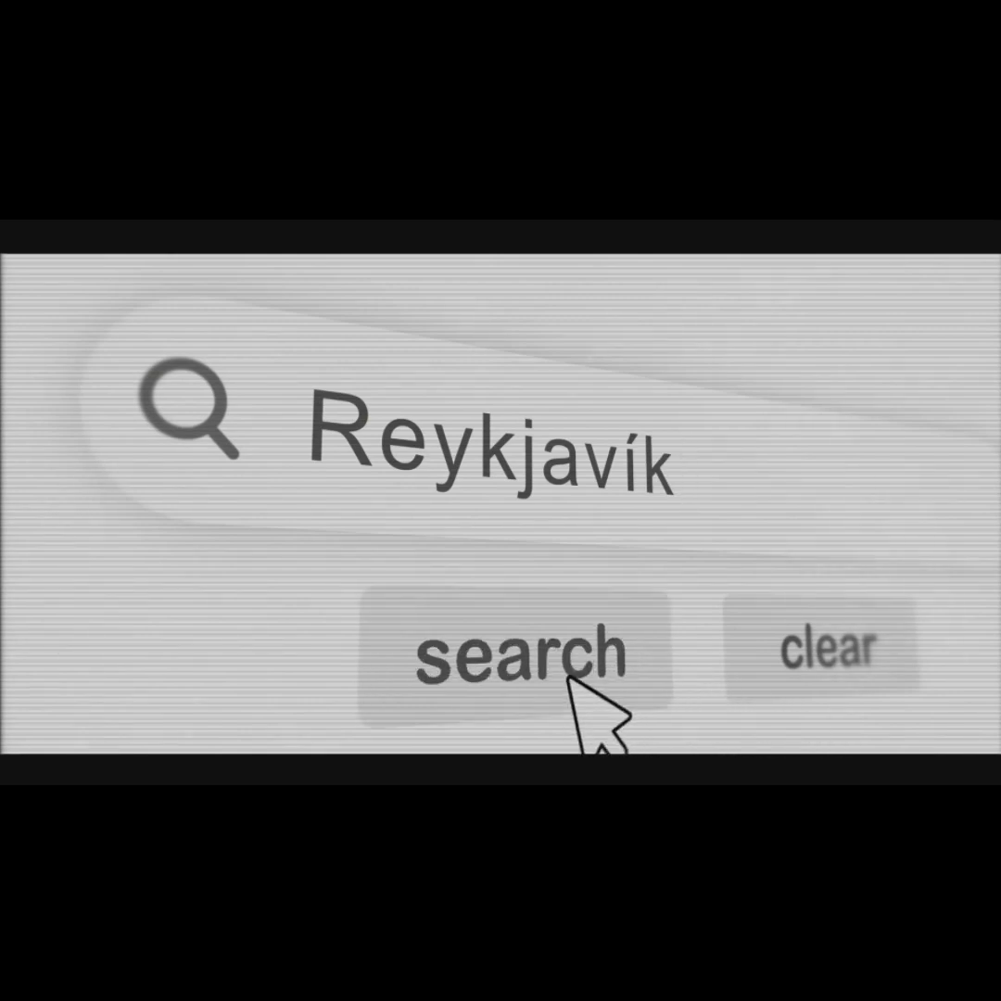
{"action": "left_click", "coordinate": [515, 649]}
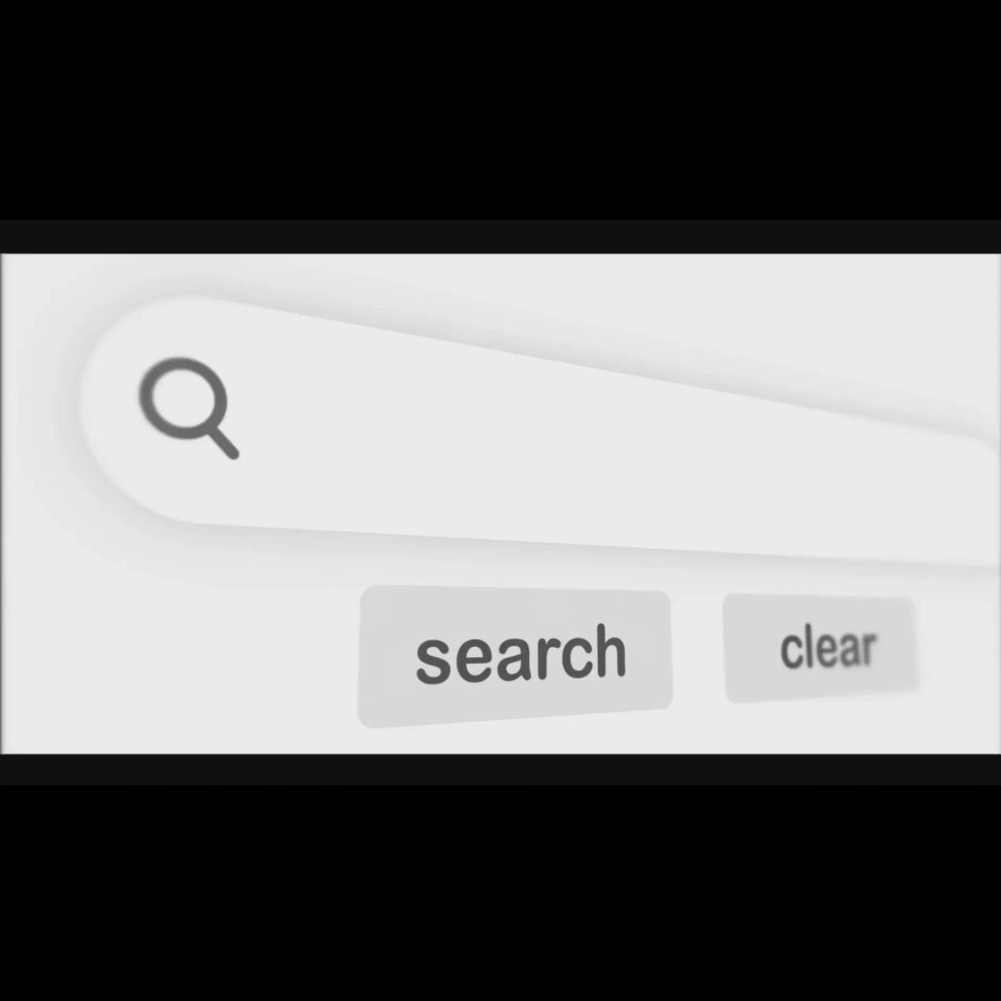
{"action": "type", "text": "Nant"}
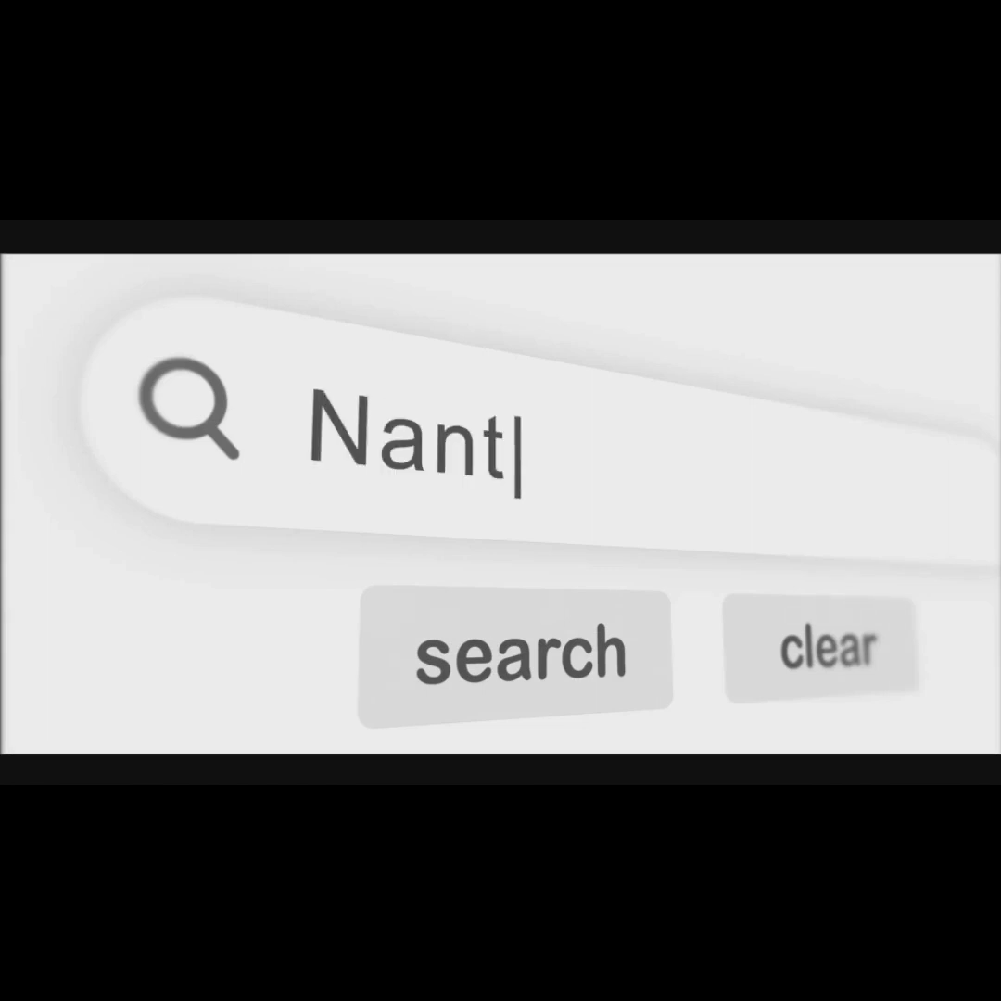
{"action": "type", "text": "es"}
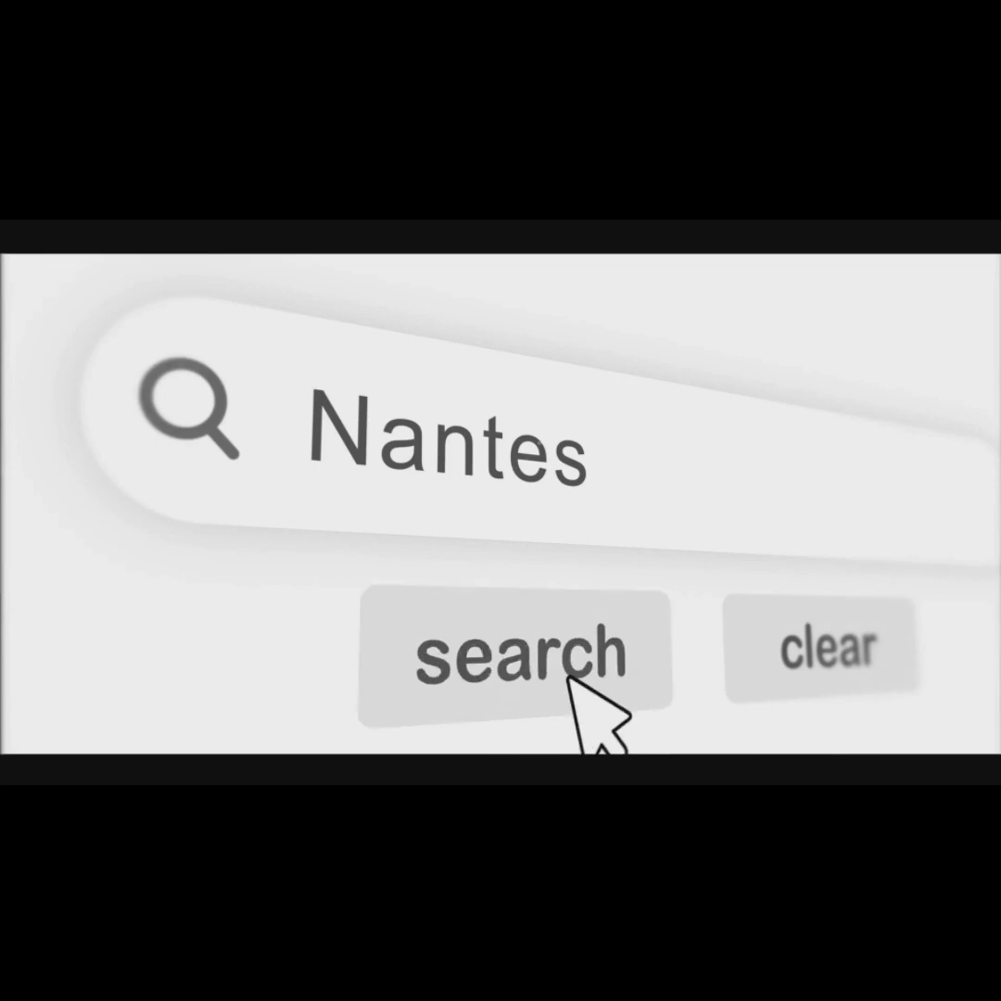
{"action": "left_click", "coordinate": [529, 653]}
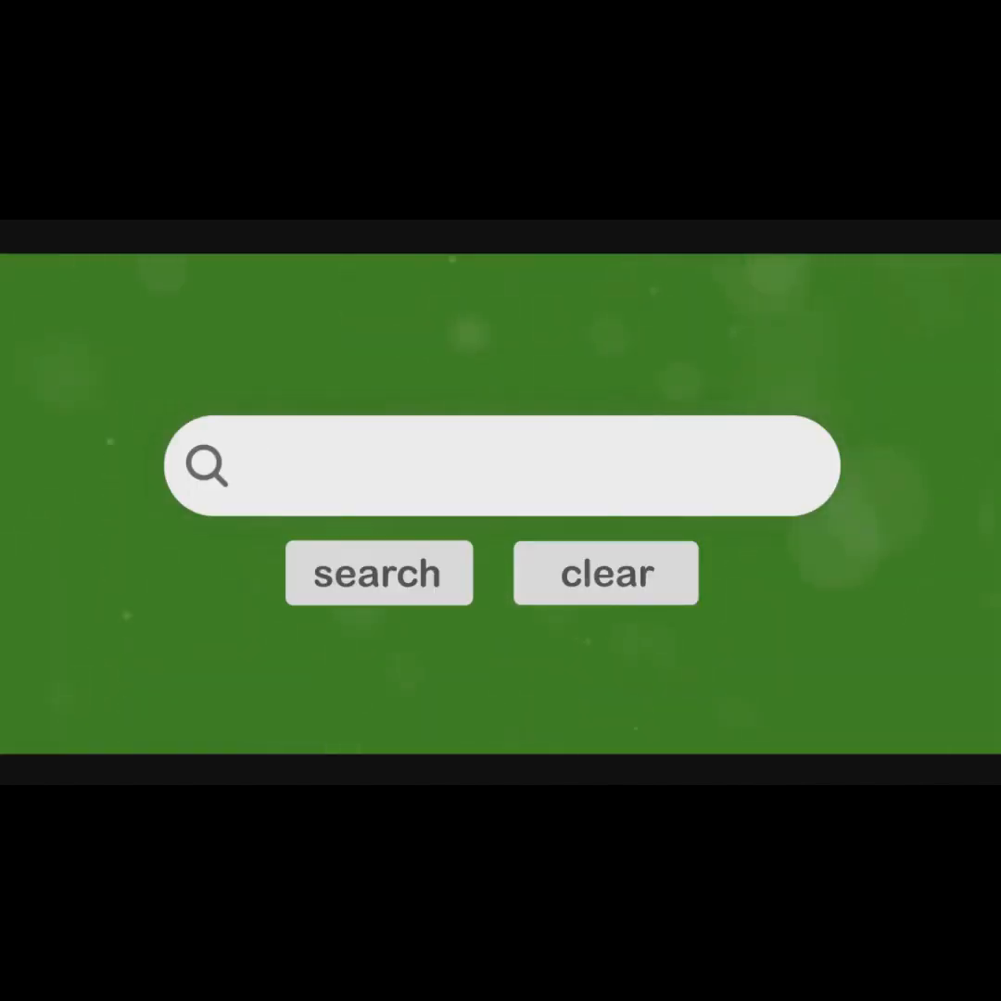
{"action": "type", "text": "Website"}
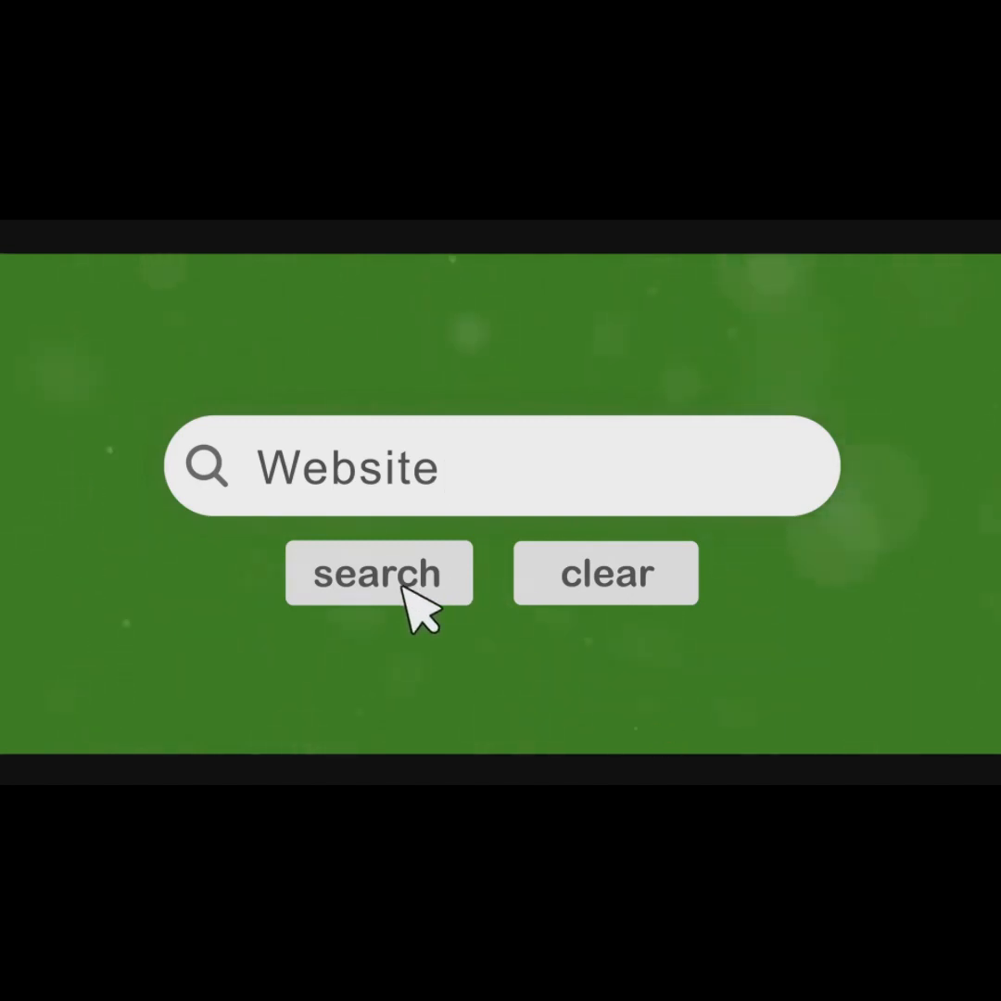
{"action": "mouse_move", "coordinate": [540, 742]}
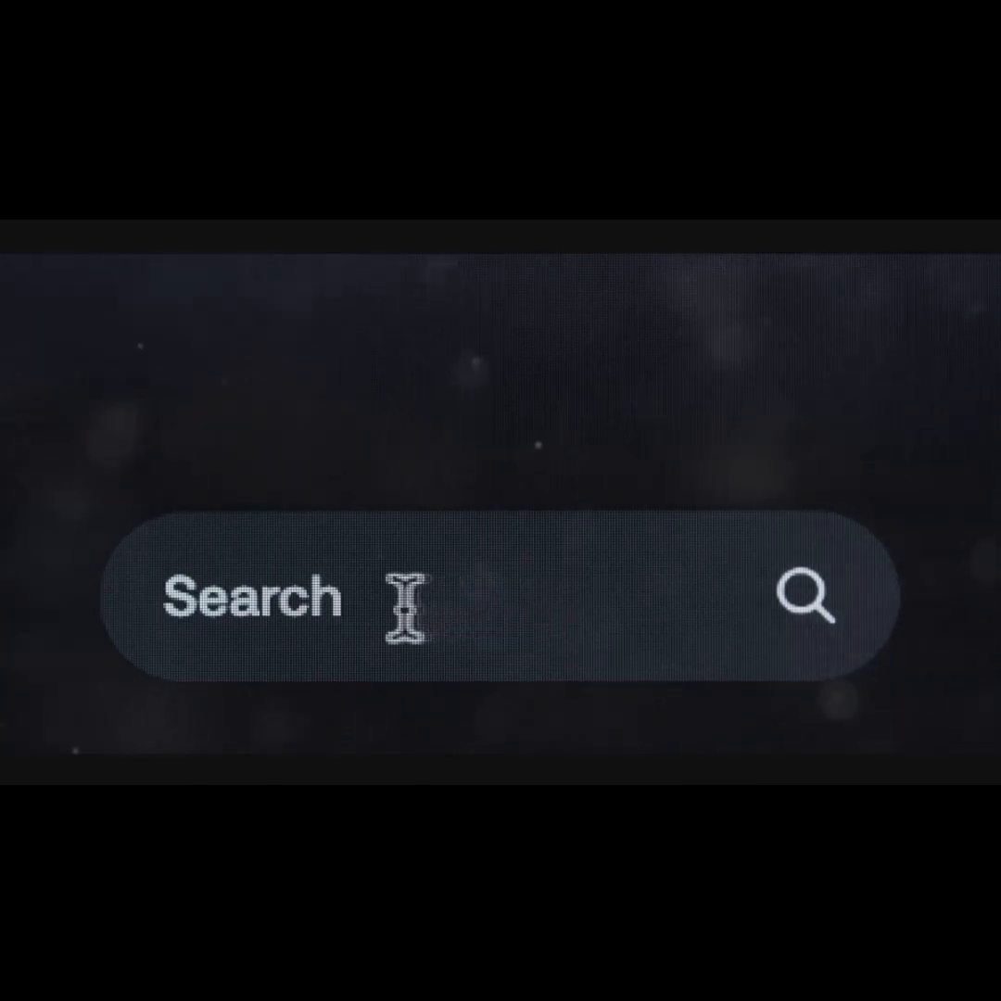
{"action": "left_click", "coordinate": [278, 598]}
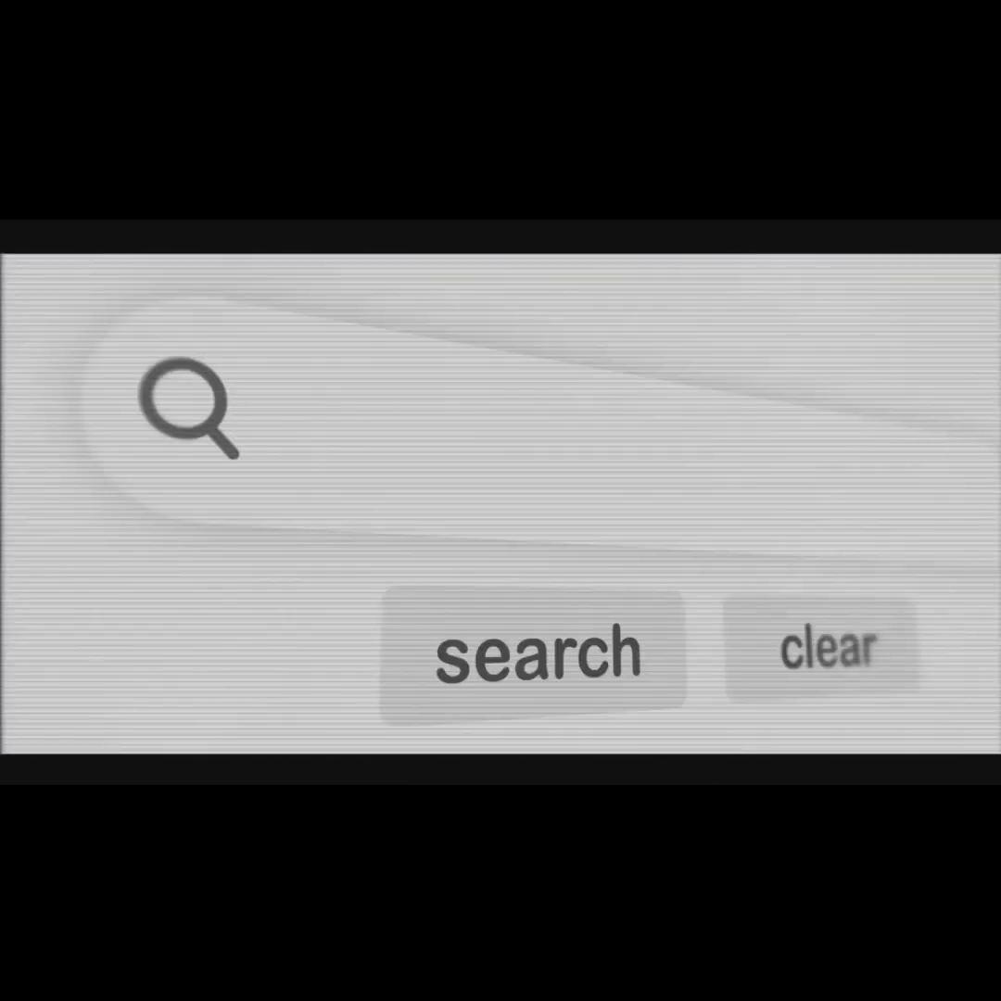
{"action": "type", "text": "Montpellier"}
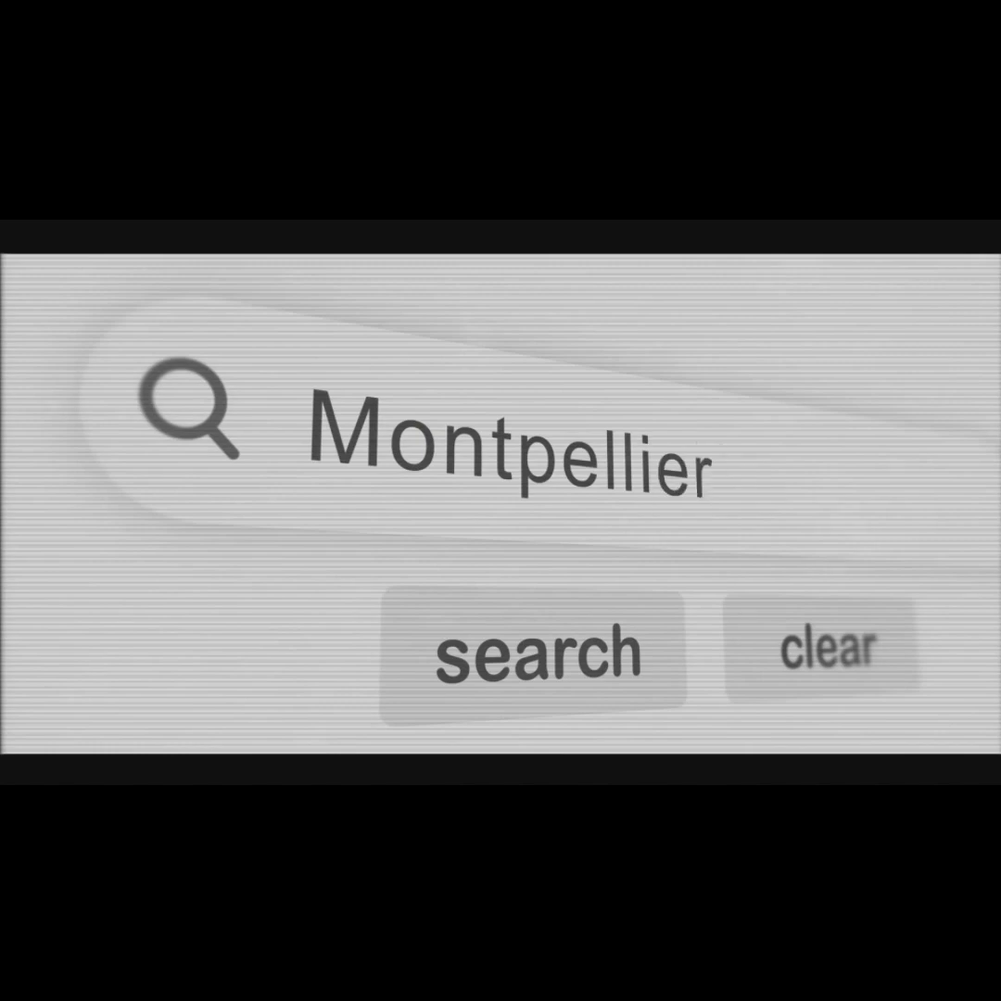